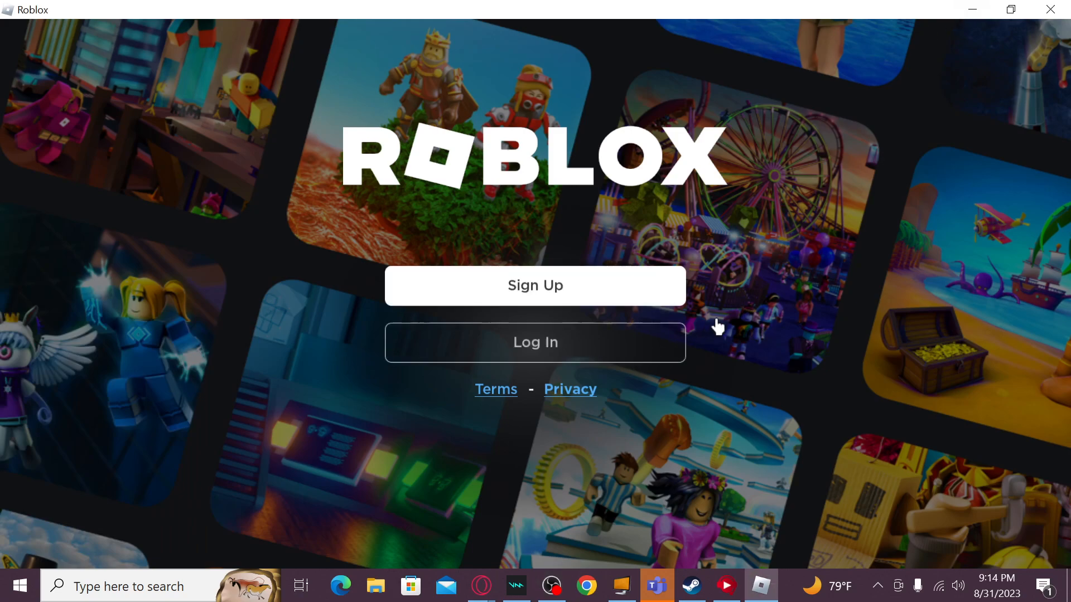
mouse_move(757, 314)
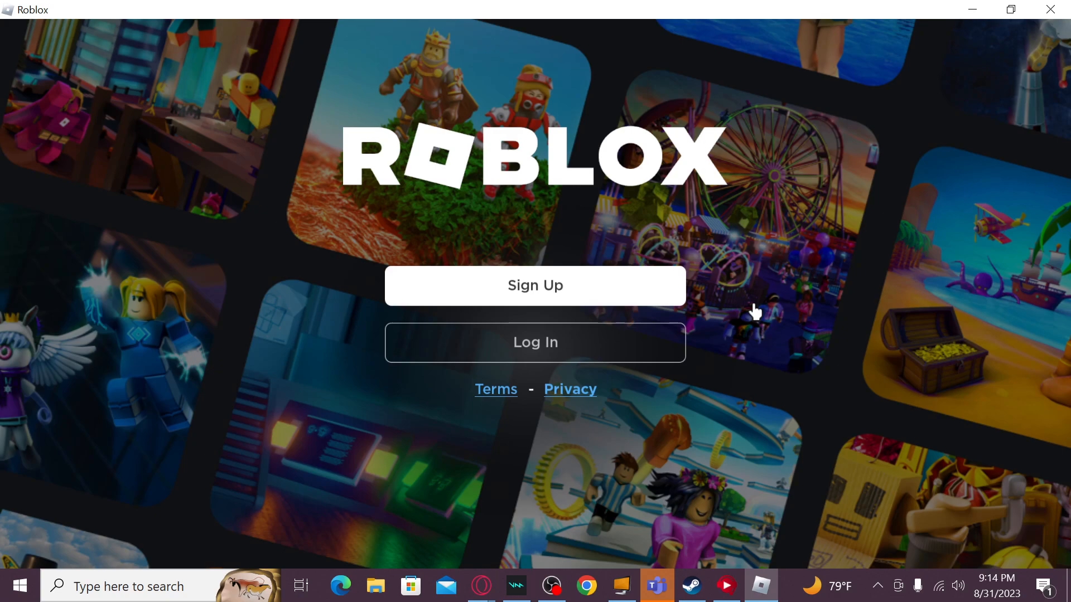
mouse_move(757, 311)
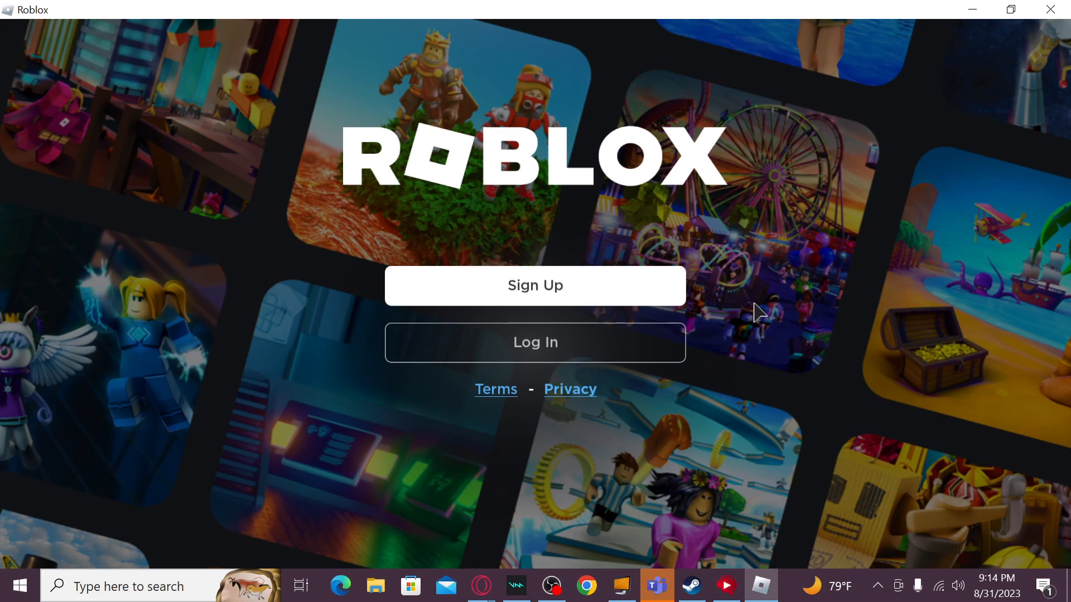
mouse_move(442, 362)
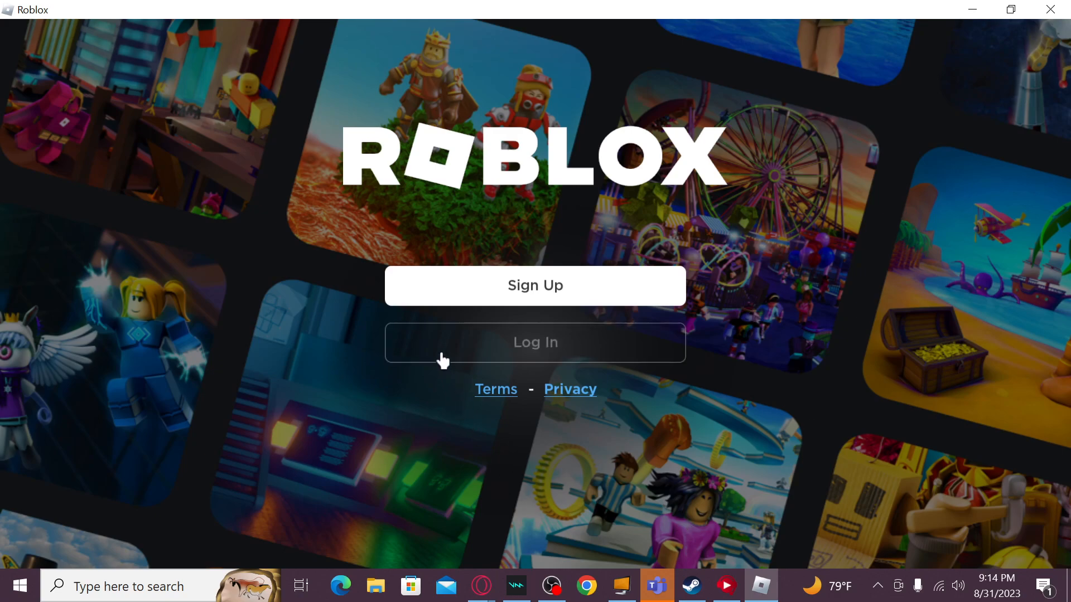
mouse_move(506, 362)
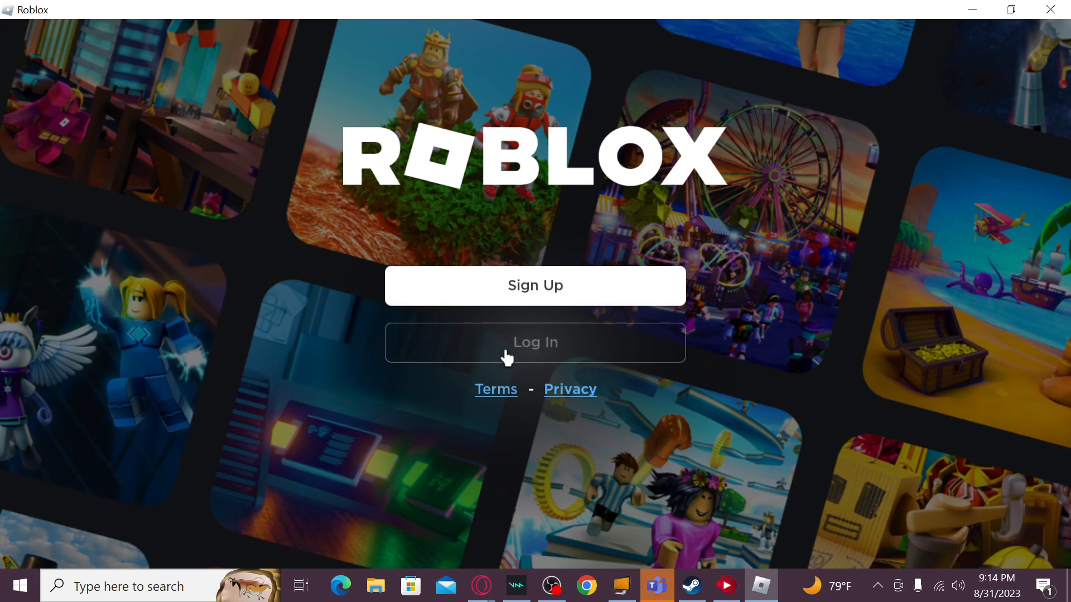
mouse_move(556, 418)
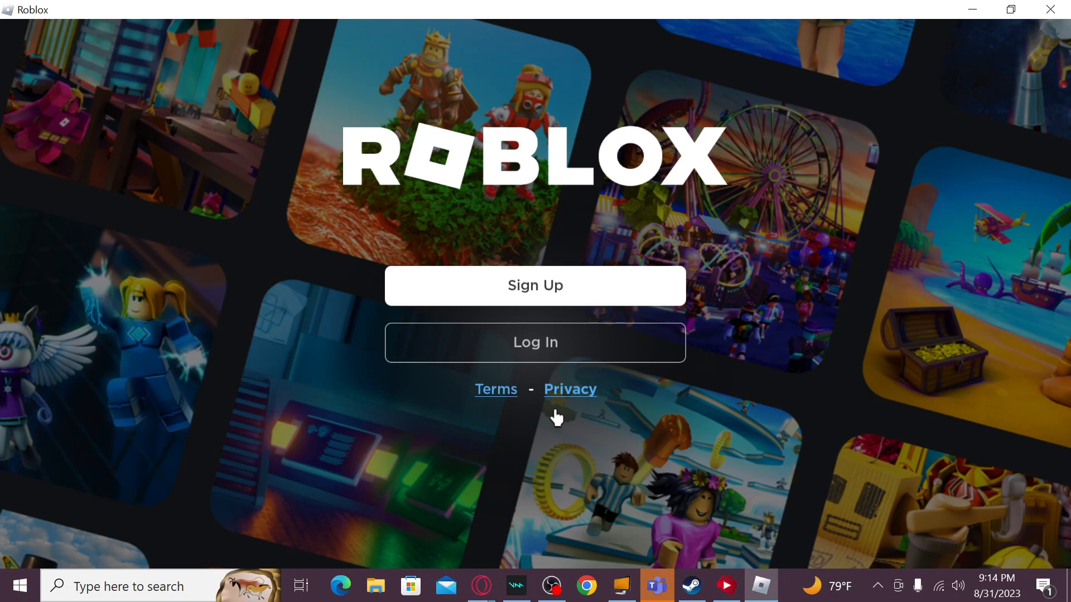
mouse_move(482, 581)
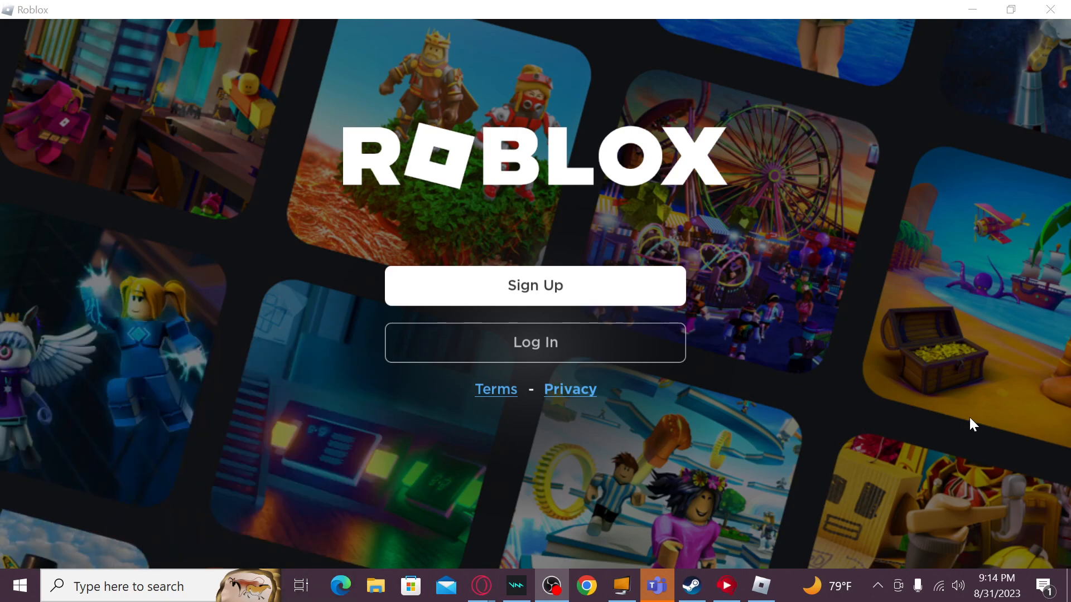
mouse_move(919, 427)
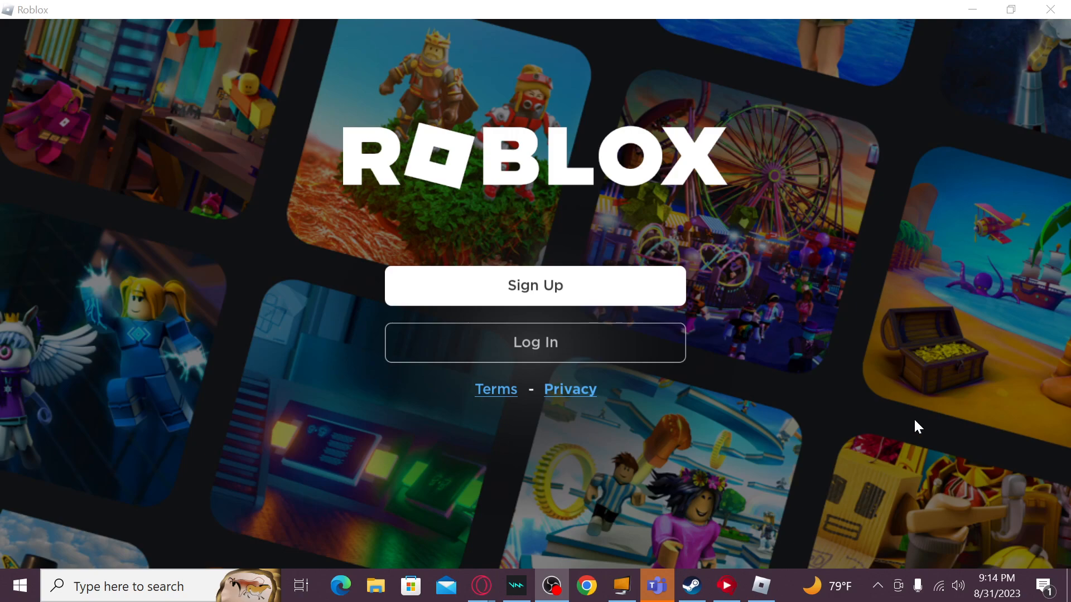